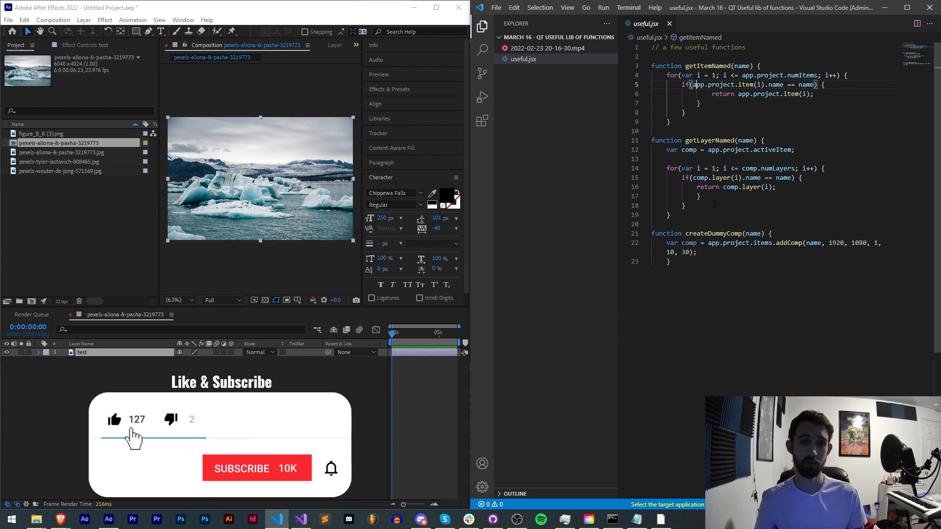
# Create a new file with a '// new jsx' comment and save it as test.jsx.
pyautogui.click(257, 468)
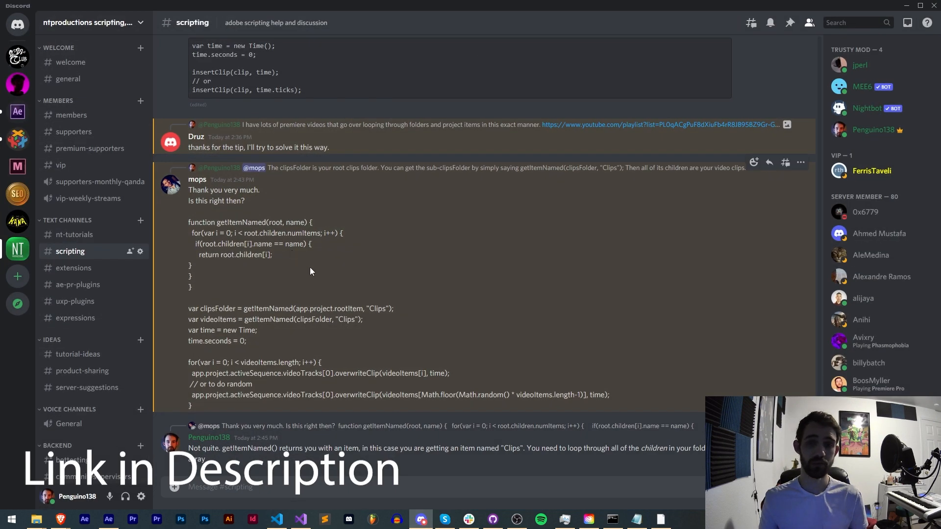
pyautogui.moveTo(316, 262)
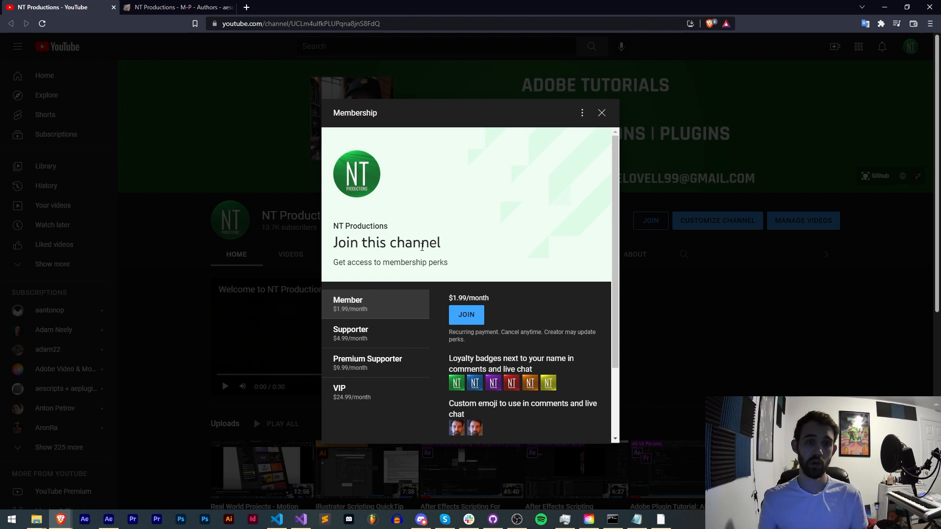
pyautogui.scroll(-3)
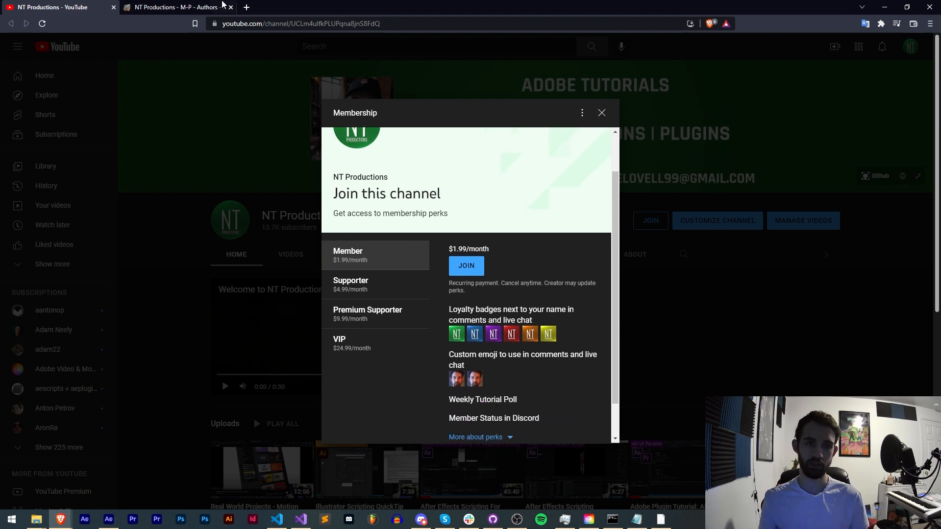
pyautogui.click(174, 6)
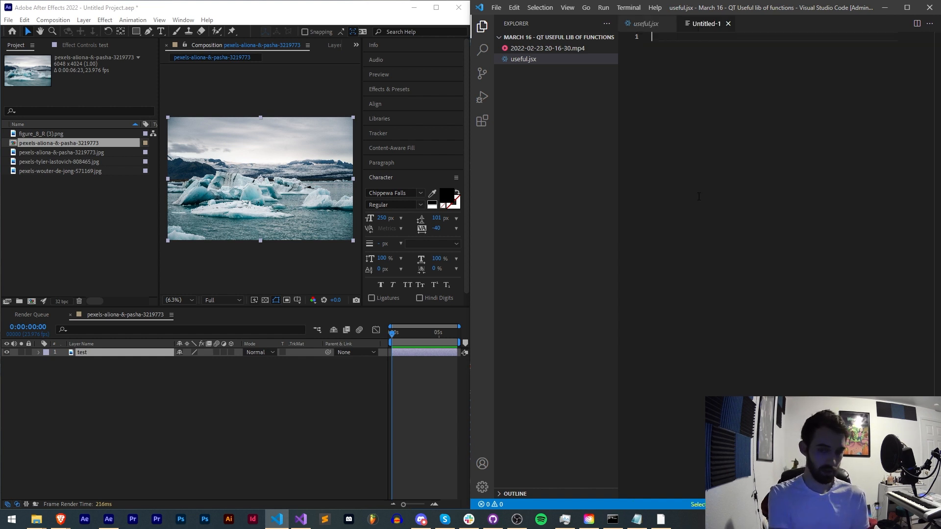
pyautogui.write('//')
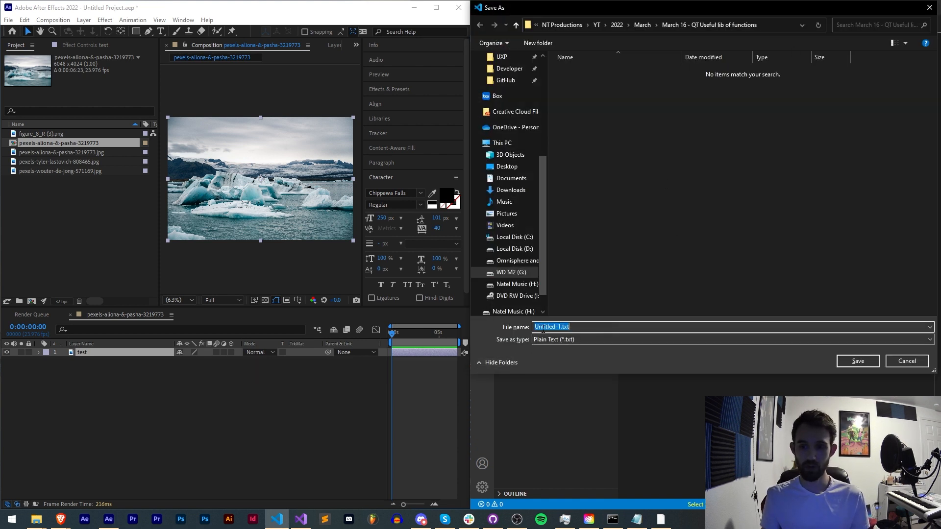
pyautogui.write('test.j')
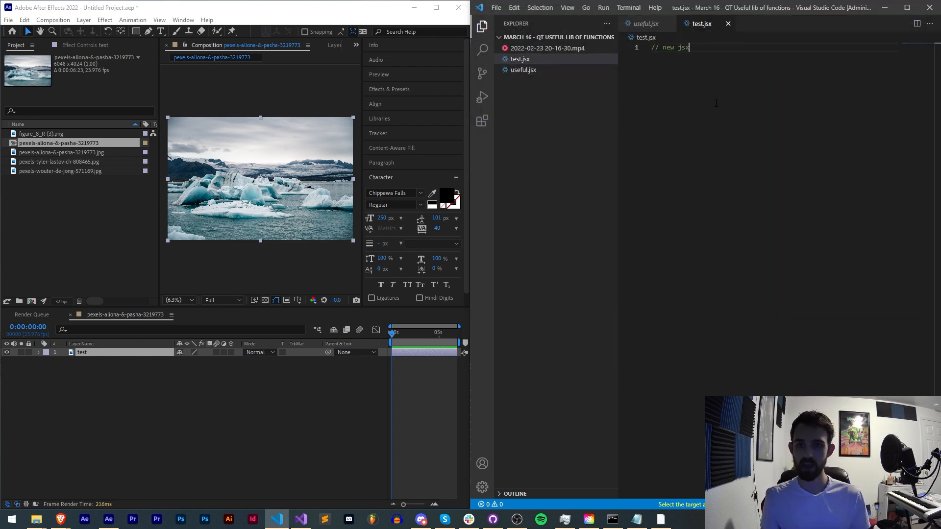
pyautogui.press('enter')
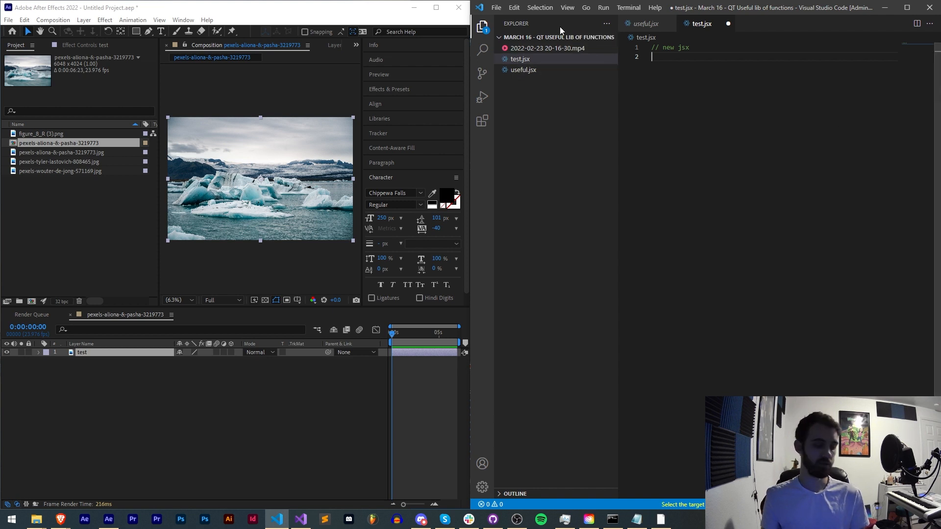
# Add #include "useful.jsx"; and createDummyComp("Test"); to test.jsx and run it.
pyautogui.write('#incl')
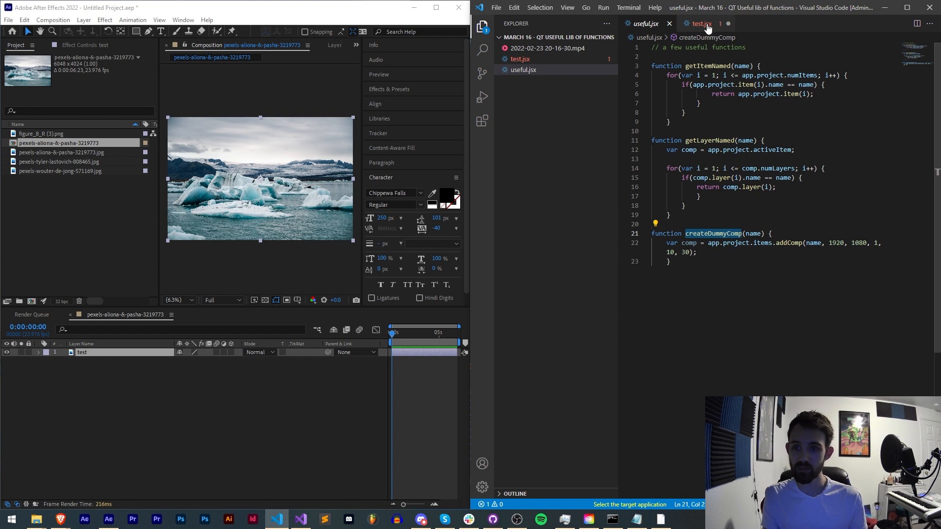
pyautogui.click(701, 24)
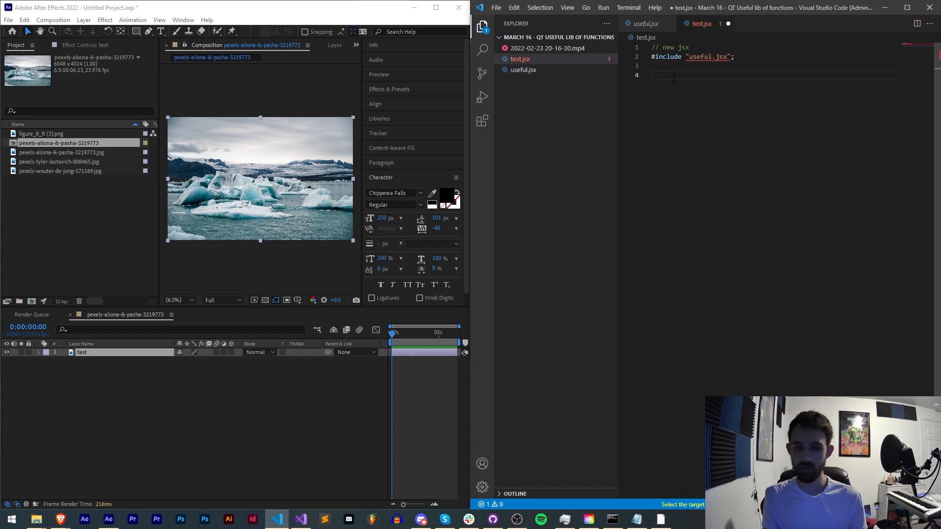
pyautogui.write('createDummyComp();')
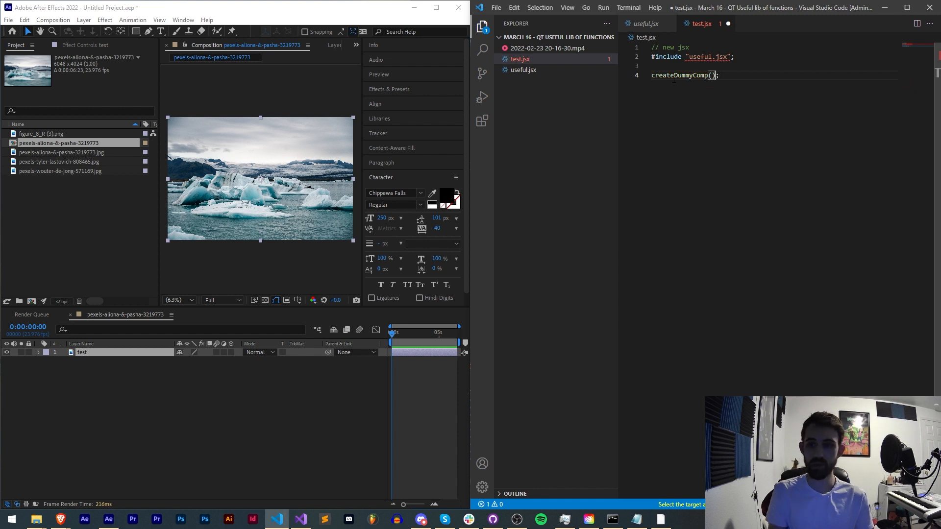
pyautogui.click(647, 24)
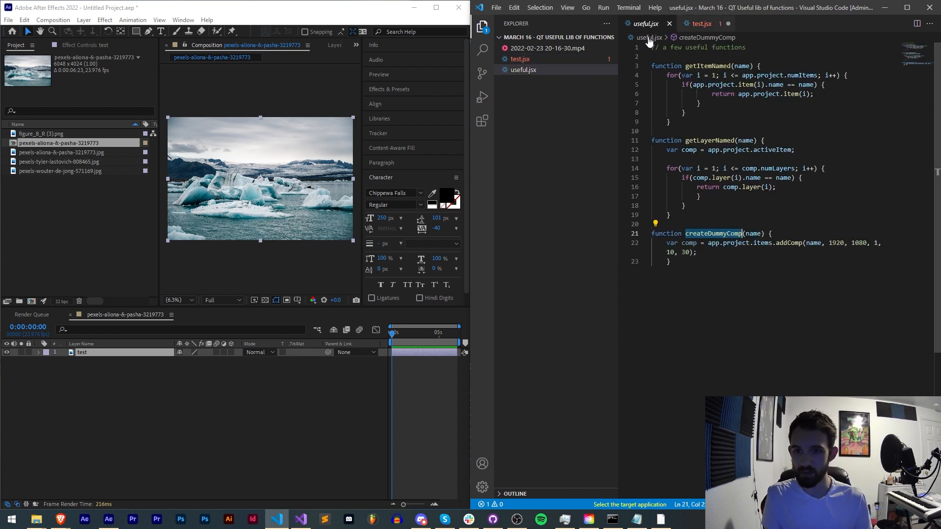
pyautogui.click(701, 24)
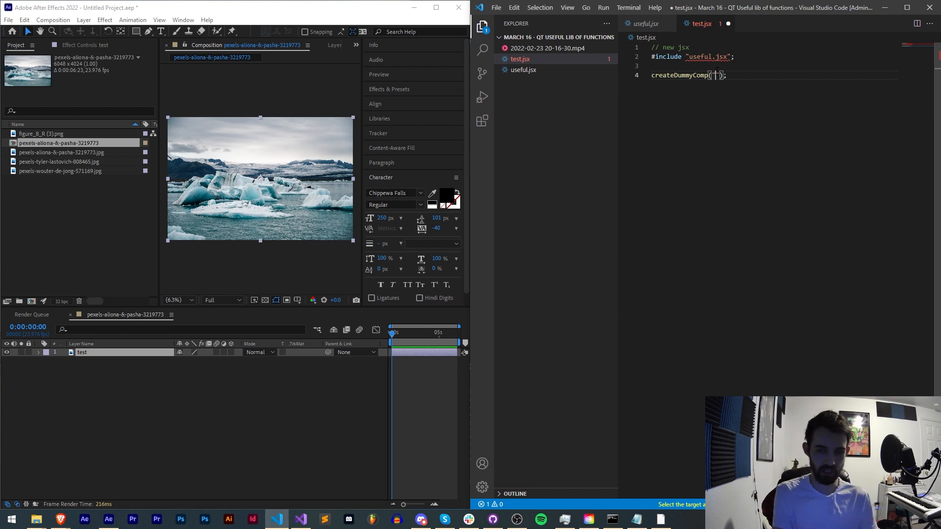
pyautogui.press('ctrl+shift+p')
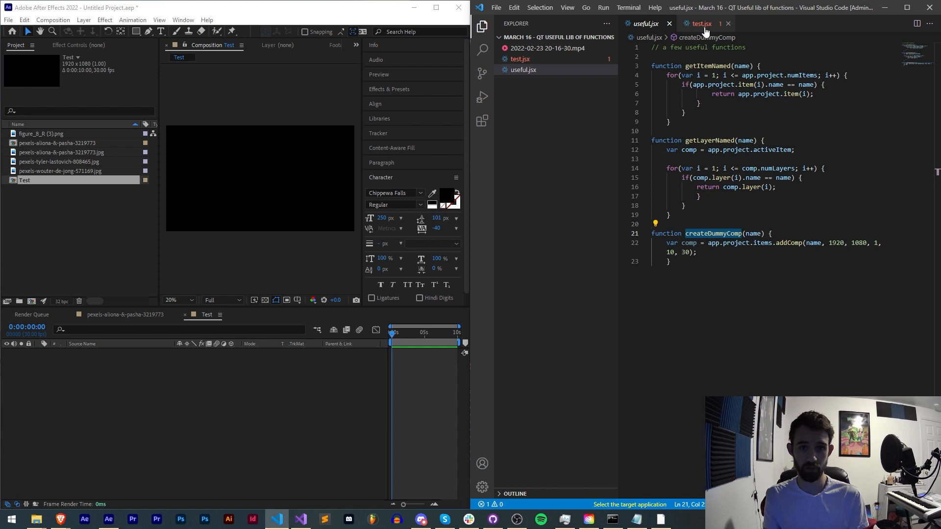
# Move useful.jsx into a new src folder and change the include path to "src/useful.jsx".
pyautogui.click(698, 23)
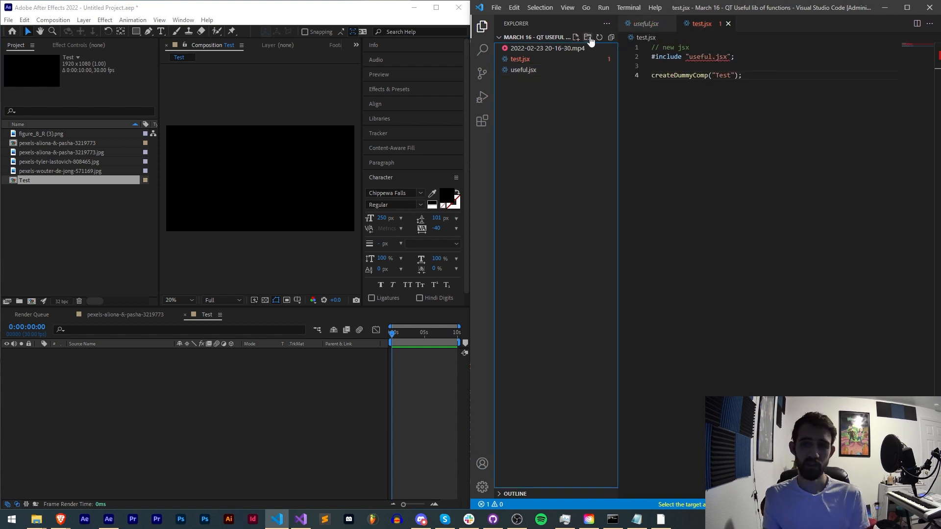
pyautogui.click(587, 37)
pyautogui.write('src')
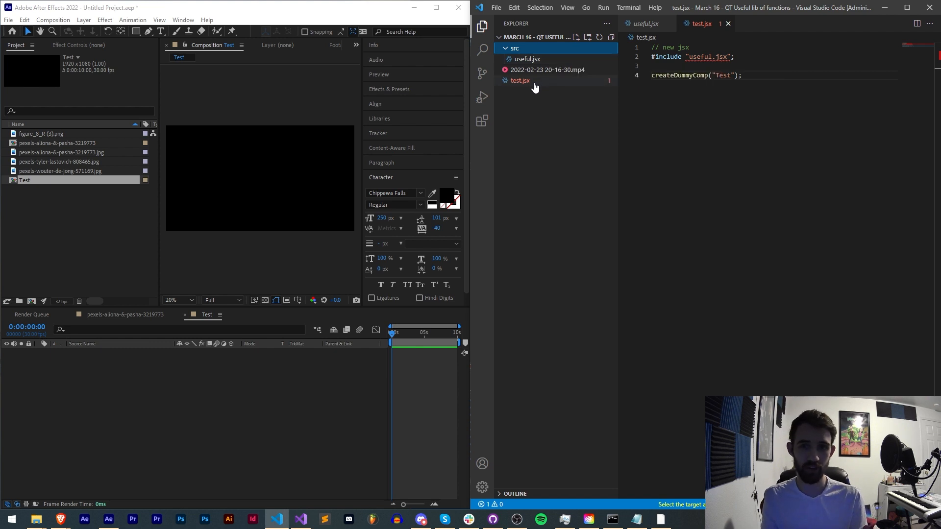
pyautogui.moveTo(526, 59)
pyautogui.write('/')
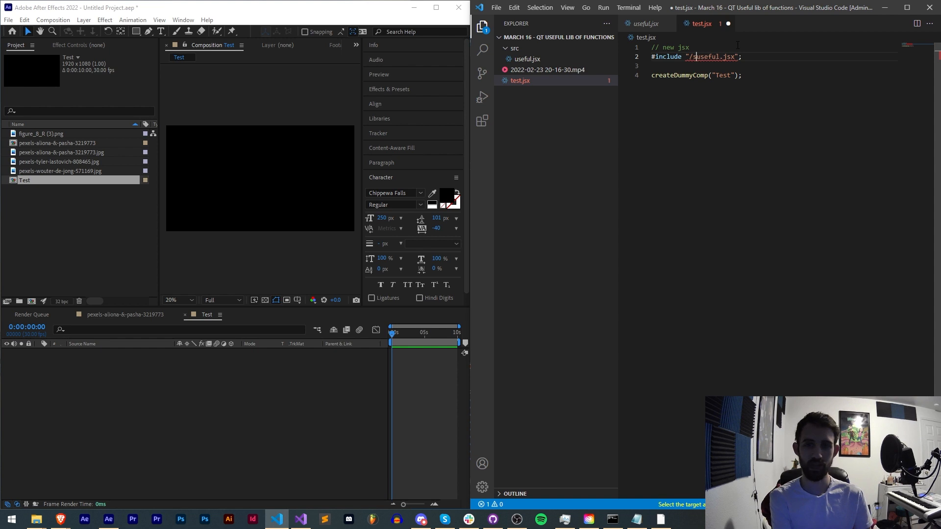
pyautogui.write('src/')
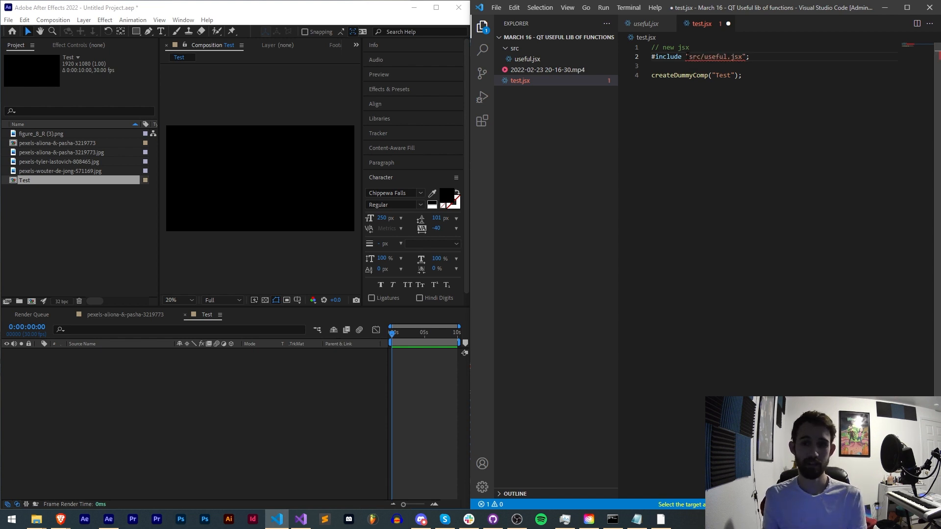
pyautogui.click(514, 48)
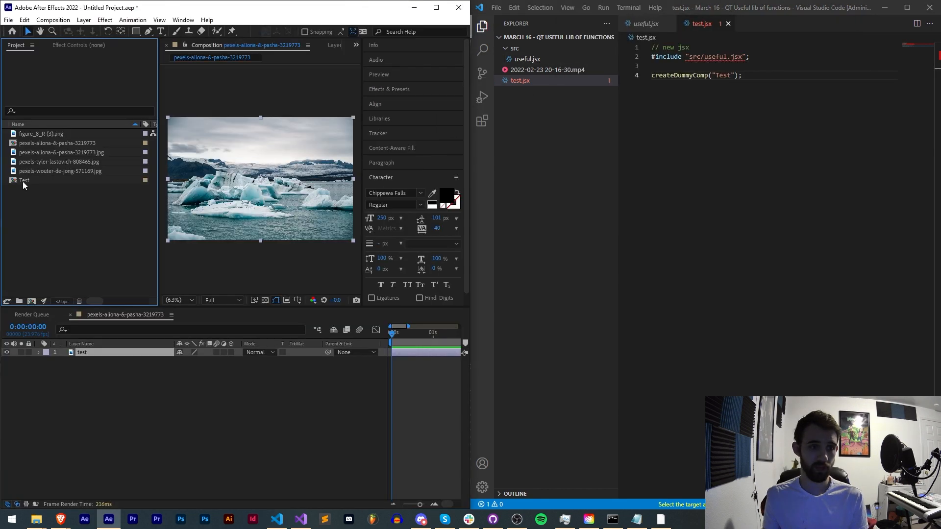
pyautogui.doubleClick(25, 180)
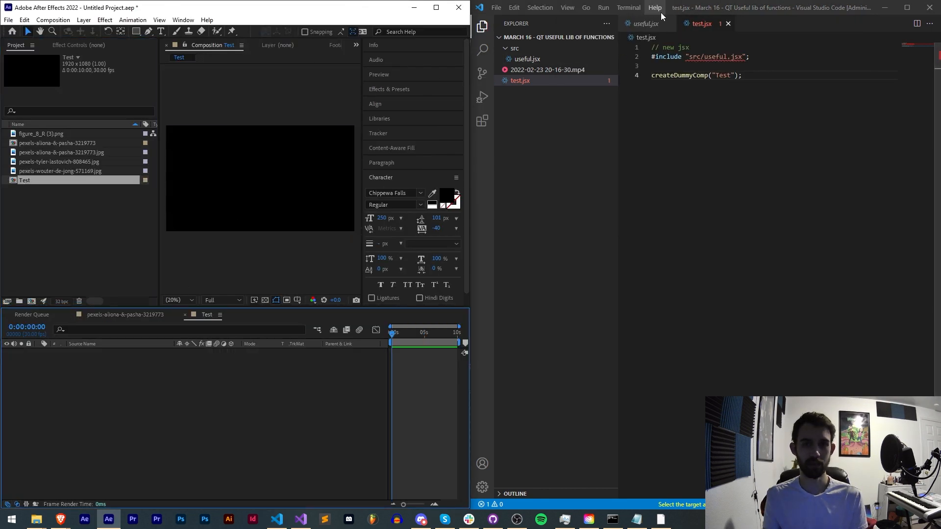
# Alert getItemNamed("pexels-aliona-&-pasha-3219773.jpg") and dismiss the FootageItem result.
pyautogui.click(647, 24)
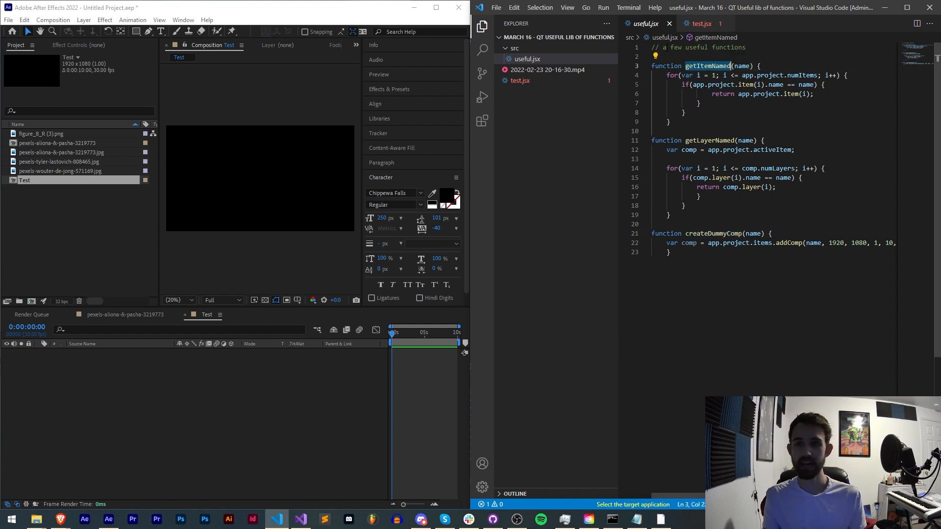
pyautogui.click(62, 152)
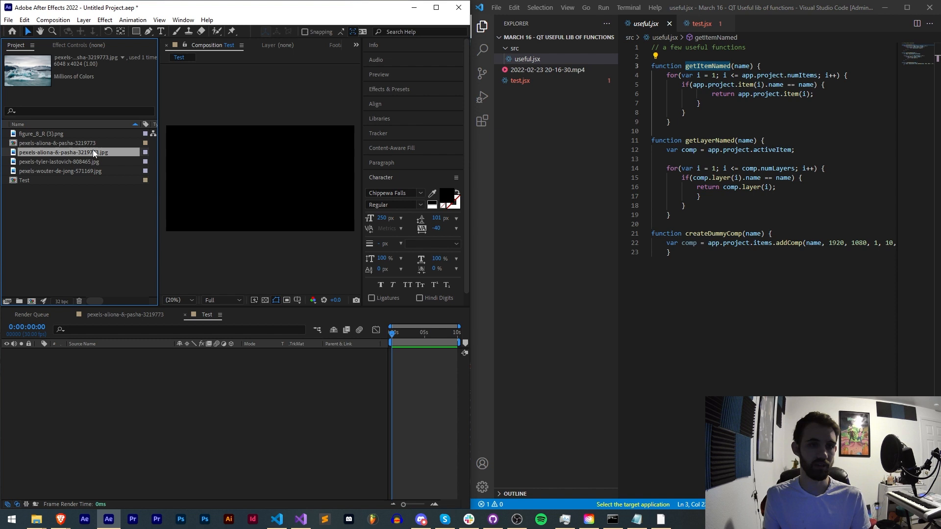
pyautogui.click(701, 23)
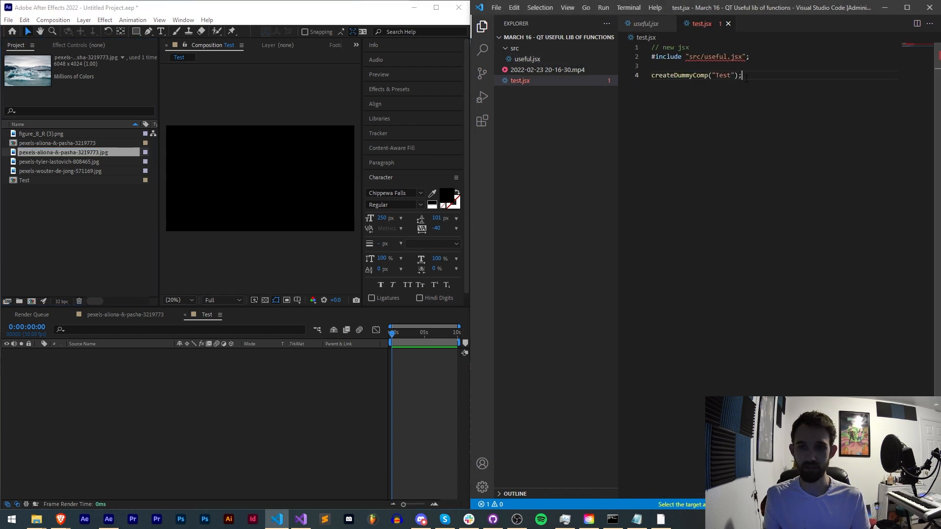
pyautogui.write('getItem')
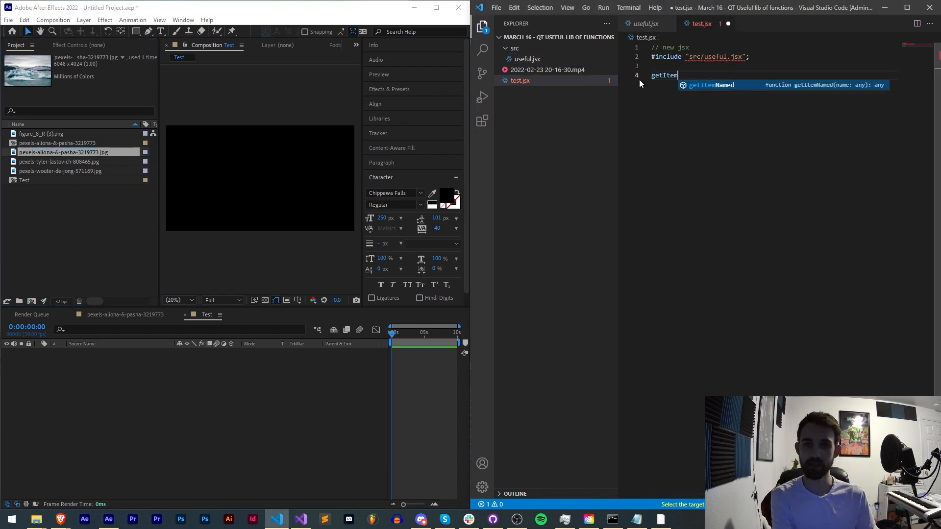
pyautogui.write('Na')
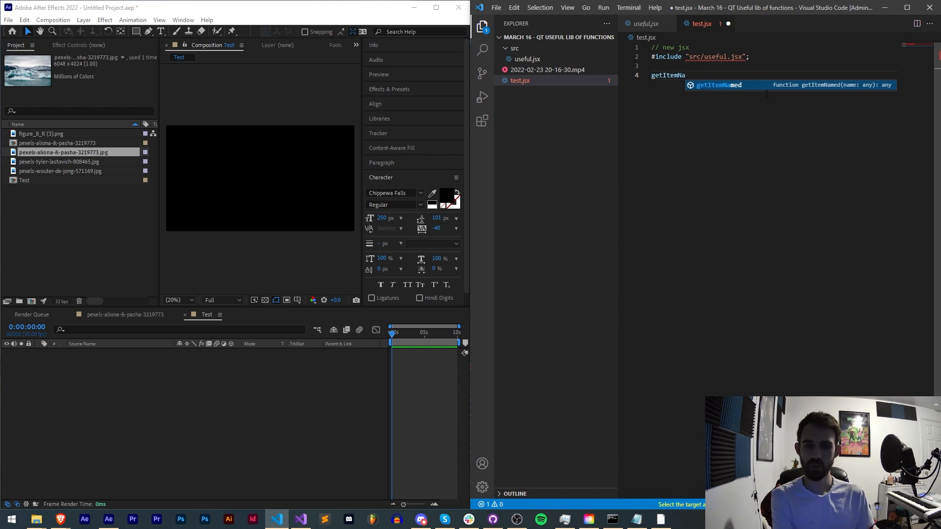
pyautogui.write('med(')
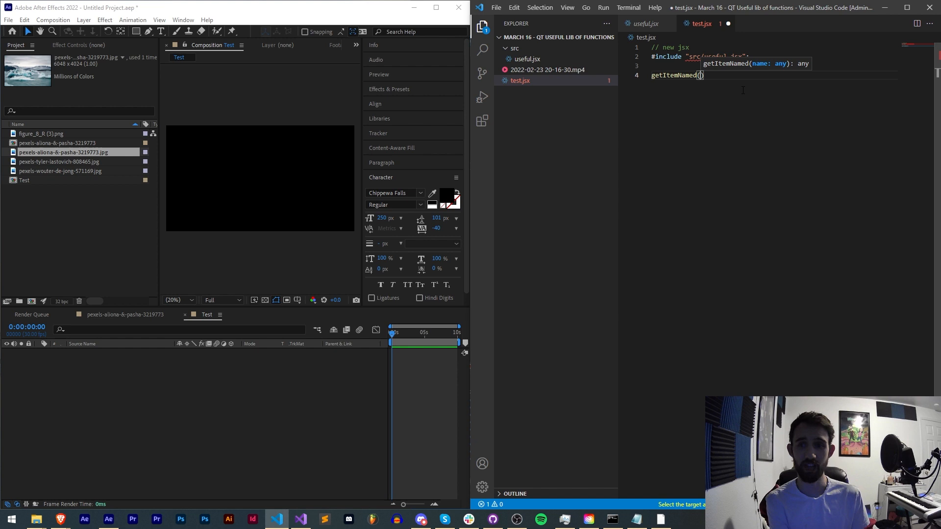
pyautogui.write('"pexels-aliona-&-pasha-3219773.jpg"')
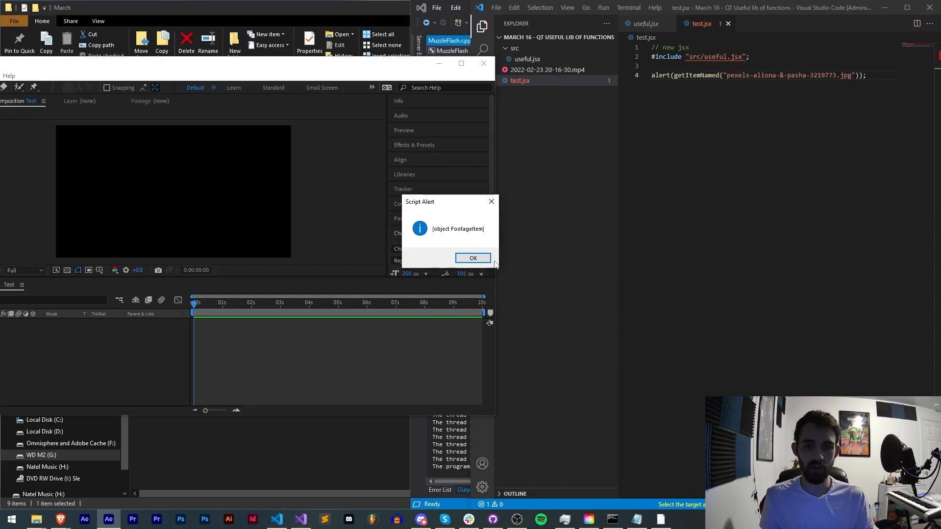
pyautogui.click(472, 258)
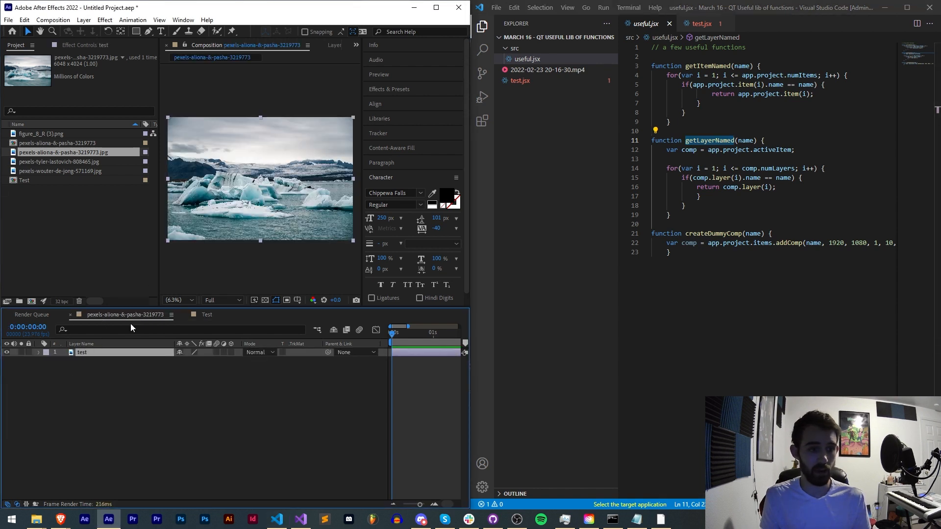
# Append .name to the getLayerNamed("test") alert and dismiss the AVLayer and 'test' alerts.
pyautogui.click(701, 23)
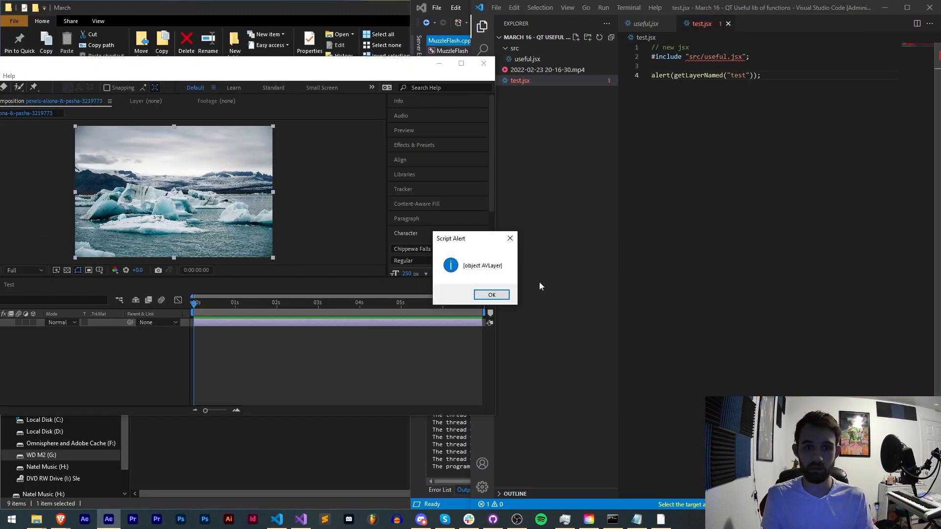
pyautogui.click(491, 295)
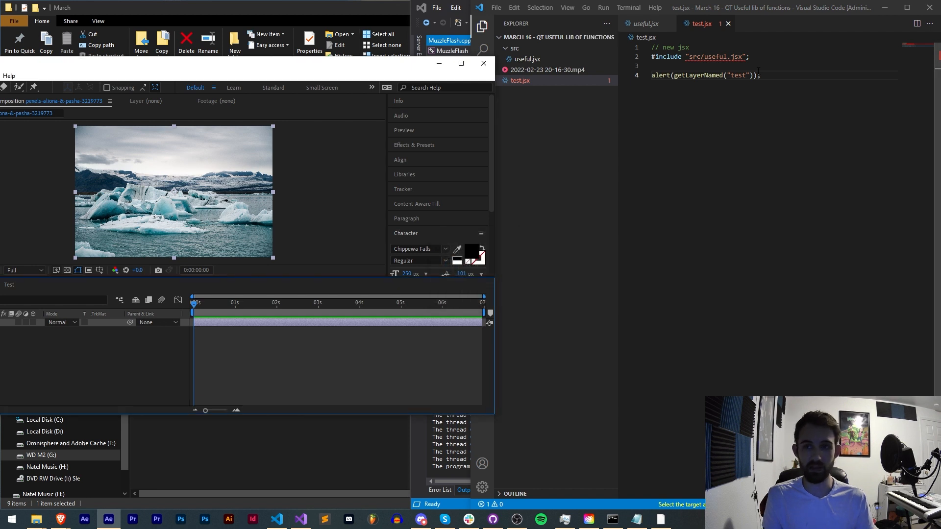
pyautogui.write('.name')
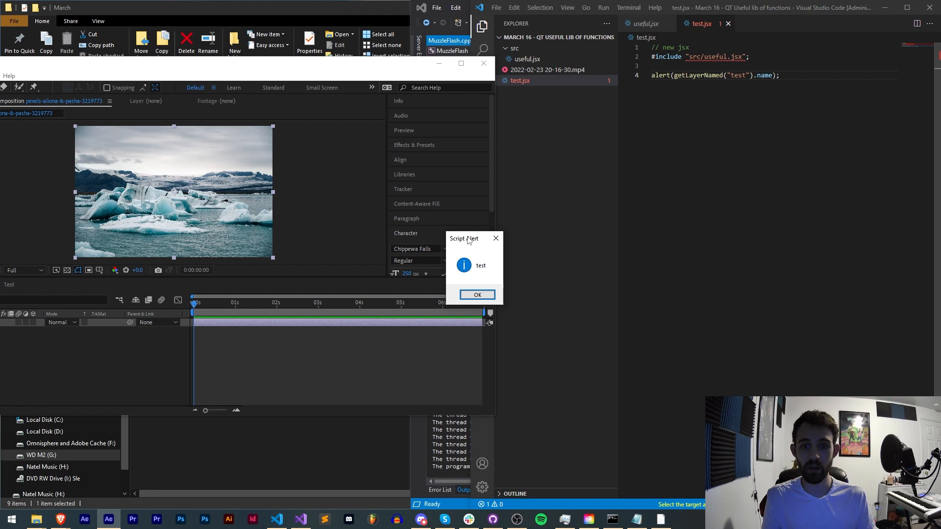
pyautogui.click(477, 295)
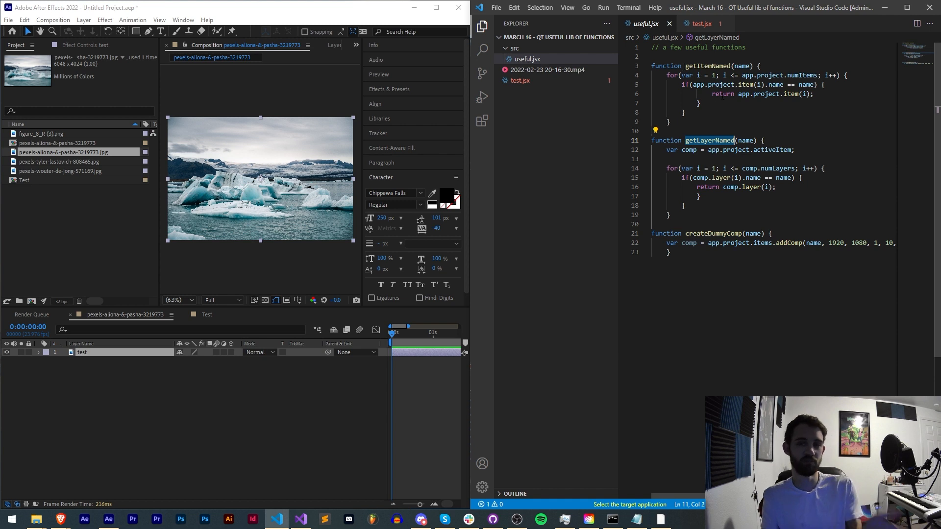
pyautogui.moveTo(700, 23)
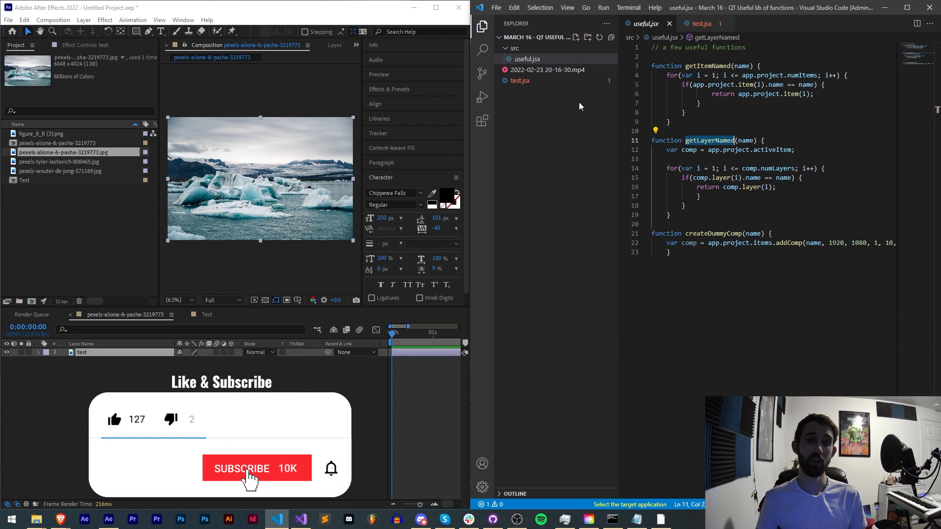
pyautogui.click(257, 468)
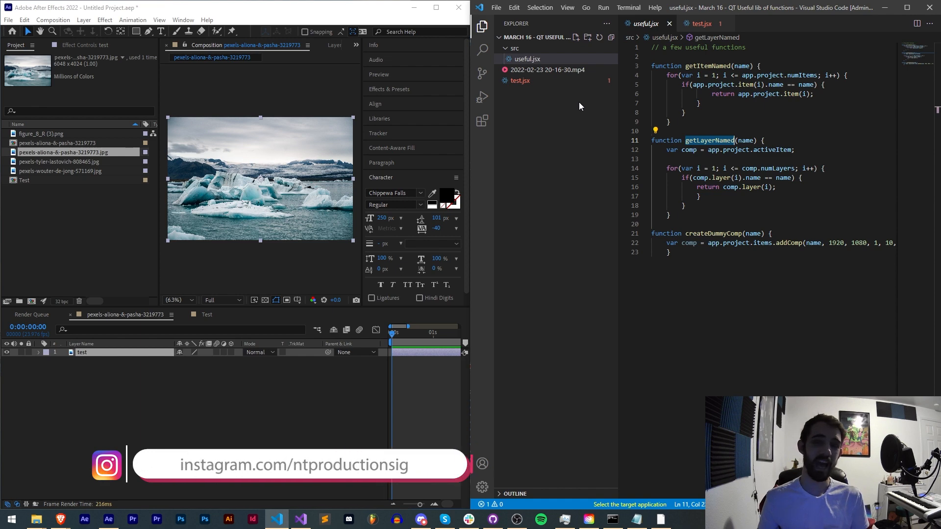
pyautogui.moveTo(518, 270)
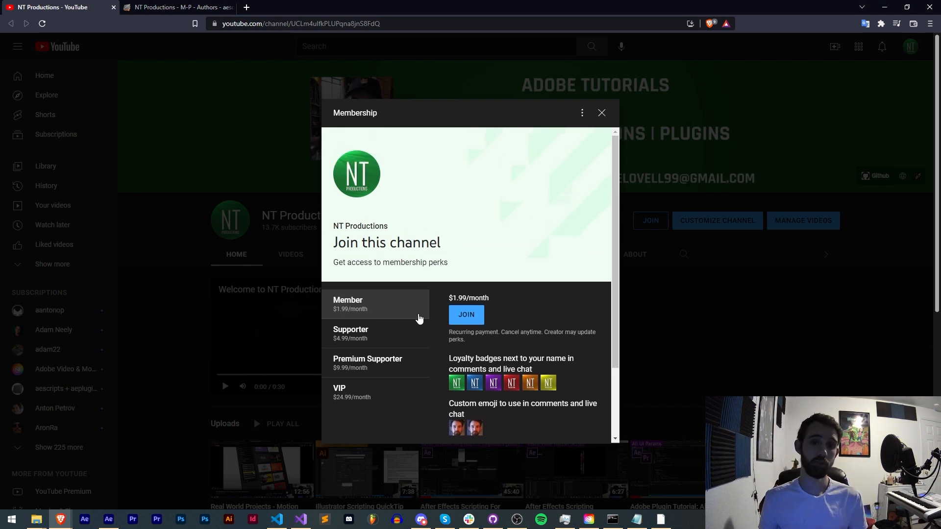
pyautogui.moveTo(398, 350)
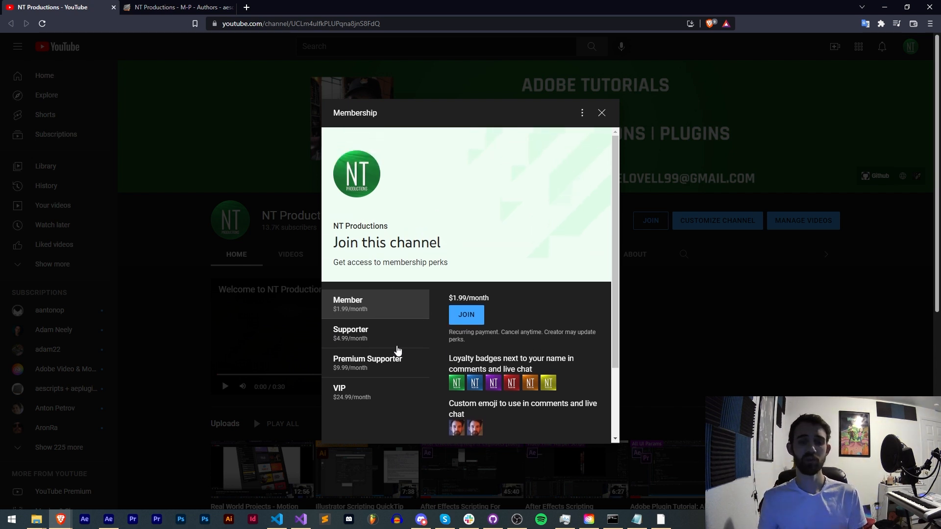
# Scroll through the Member tier perks: badges, custom emoji and a weekly tutorial poll.
pyautogui.scroll(-3)
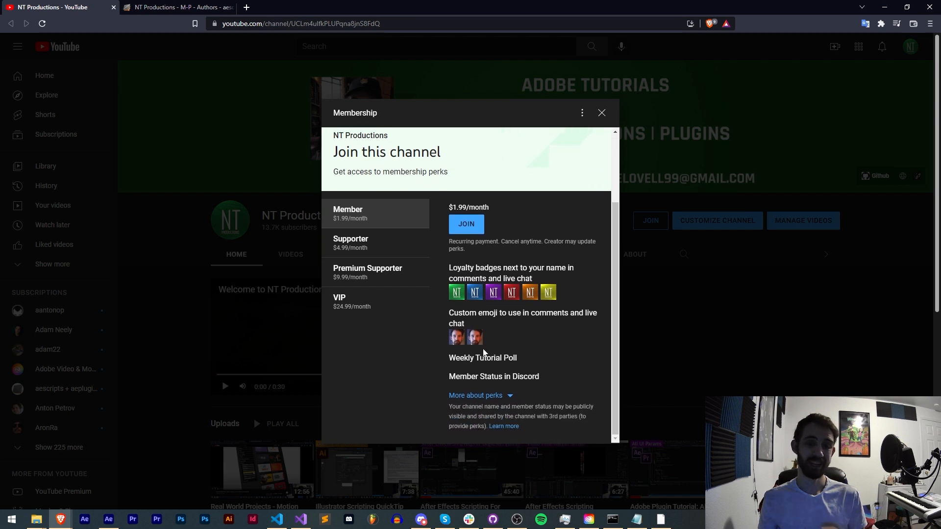